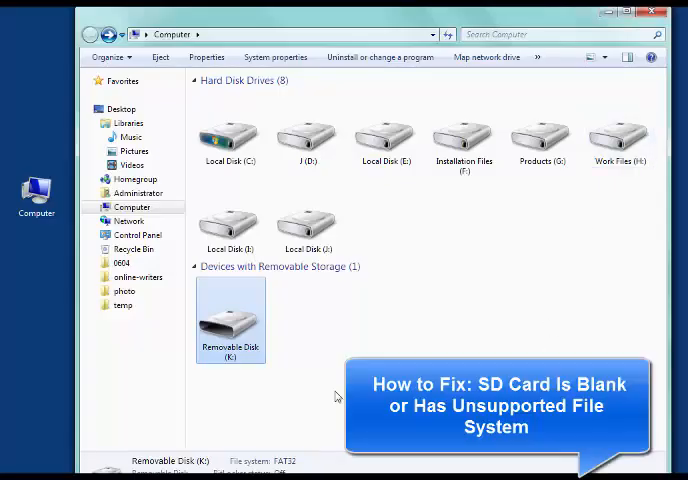
pyautogui.moveTo(246, 356)
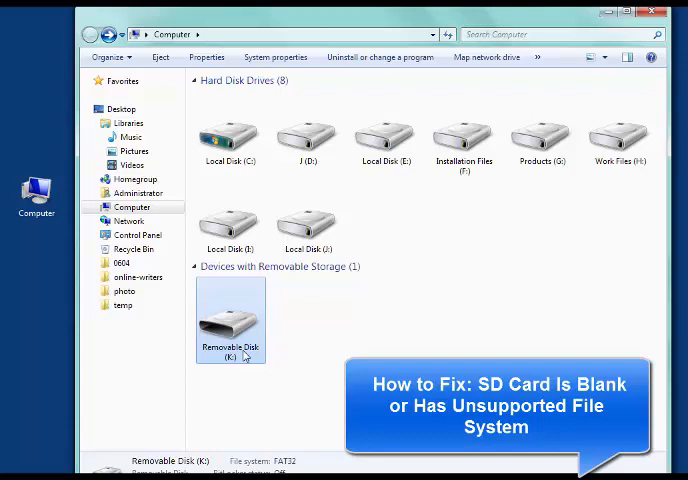
# Inspect removable disk K:, declining its format prompt and viewing its 0-byte properties
pyautogui.doubleClick(230, 320)
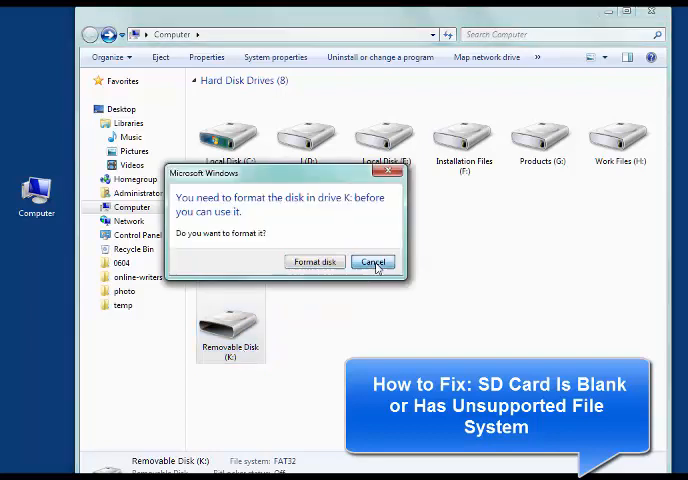
pyautogui.click(374, 261)
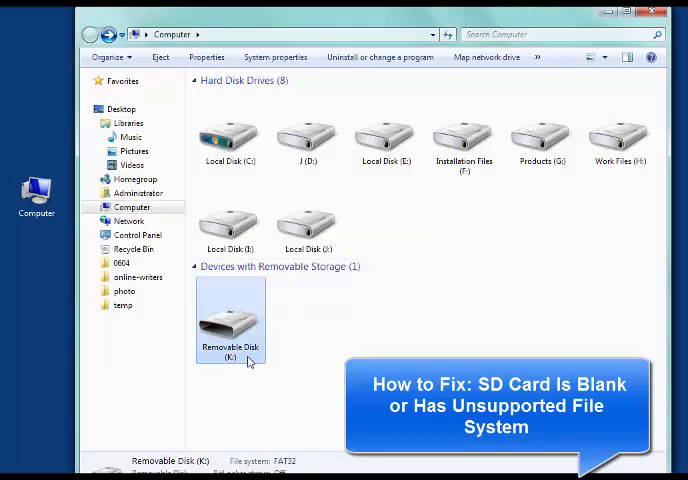
pyautogui.rightClick(230, 318)
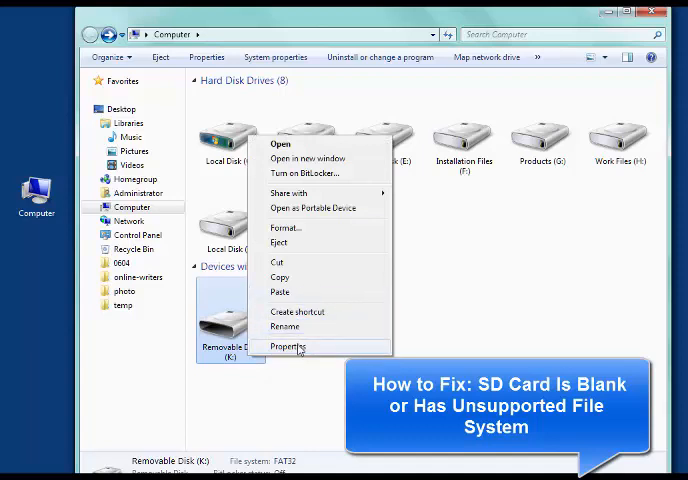
pyautogui.click(288, 346)
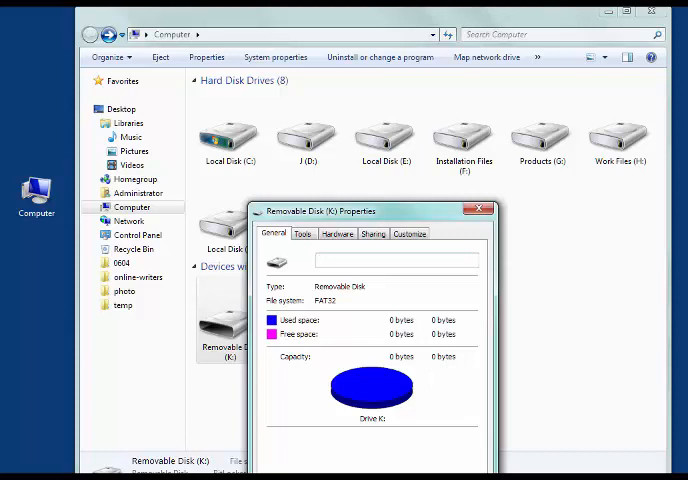
pyautogui.click(478, 209)
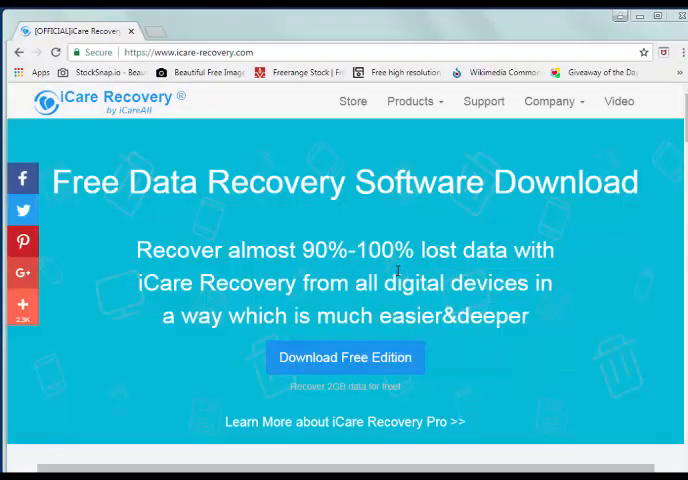
pyautogui.moveTo(345, 357)
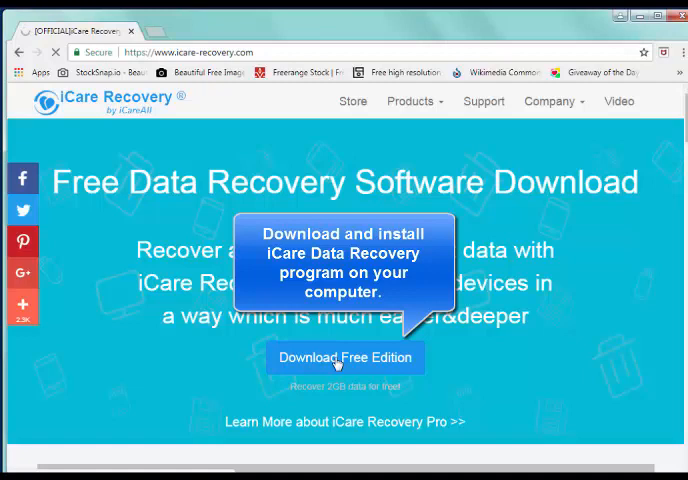
# Download the free edition of iCare Data Recovery from icare-recovery.com
pyautogui.click(345, 357)
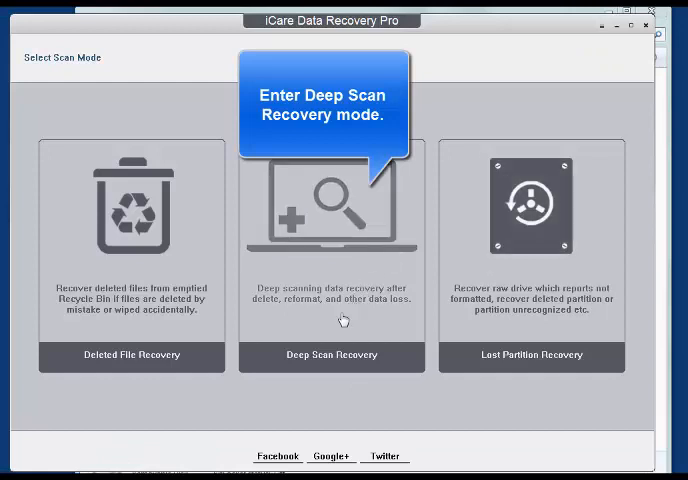
# Deep-scan the UNKNOWN K: drive and proceed with its FAT32 Partition 1
pyautogui.click(331, 356)
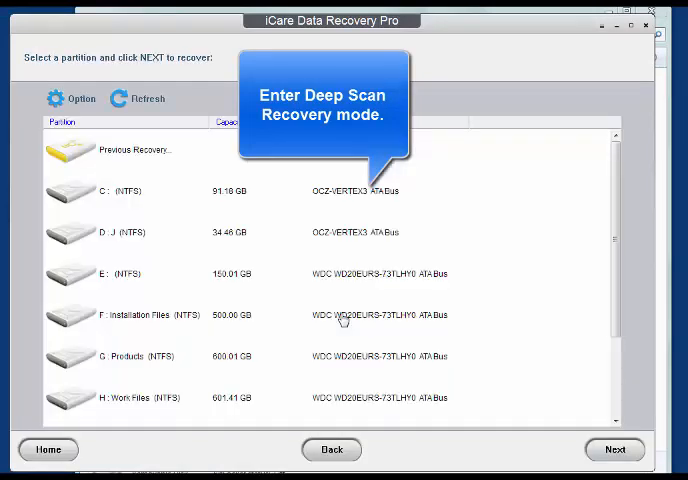
pyautogui.scroll(-3)
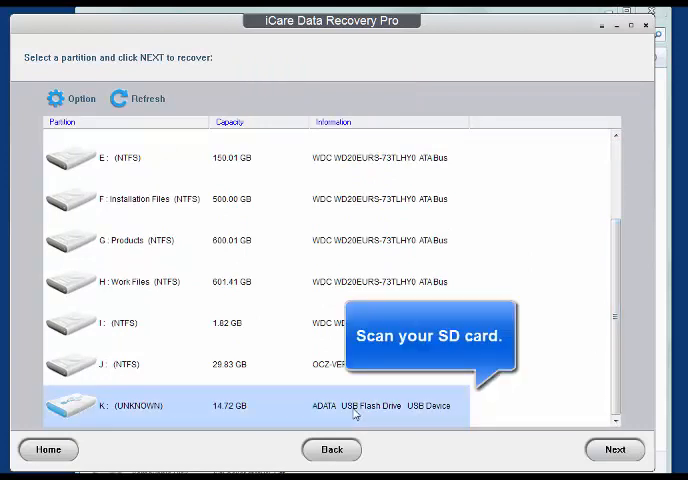
pyautogui.click(614, 449)
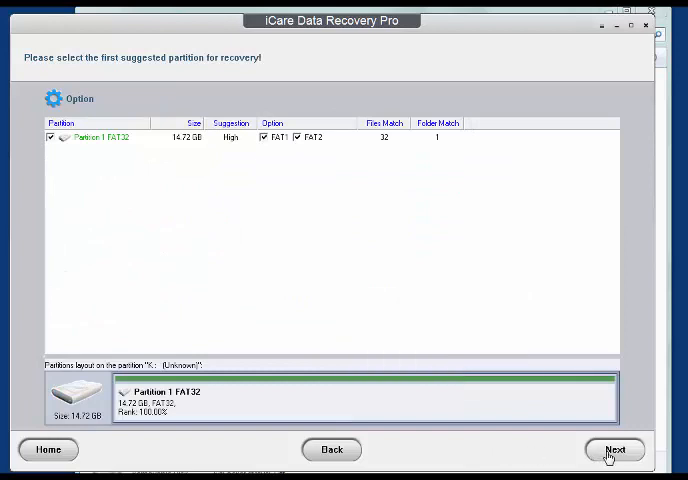
pyautogui.click(614, 449)
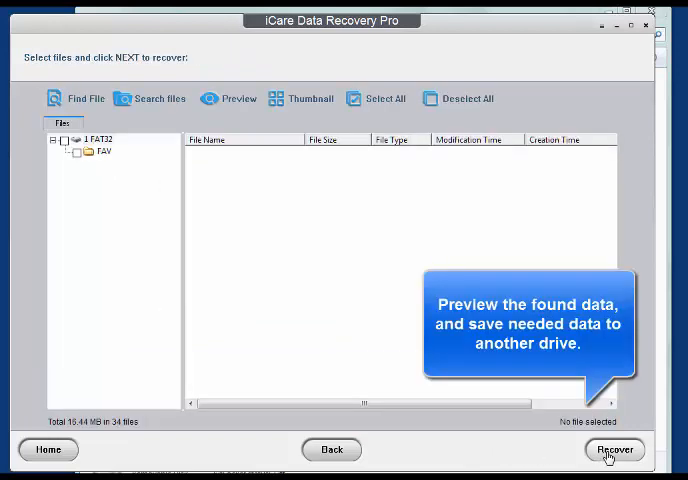
# Recover the 34 found files into a new folder on Local Disk (E:)
pyautogui.click(100, 151)
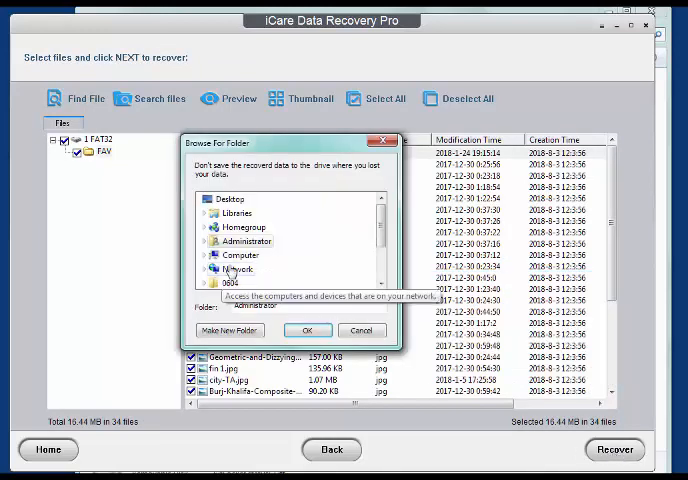
pyautogui.click(238, 255)
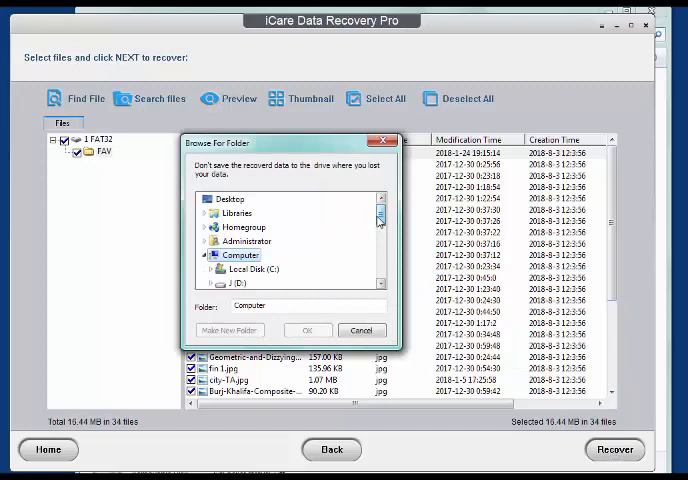
pyautogui.click(263, 269)
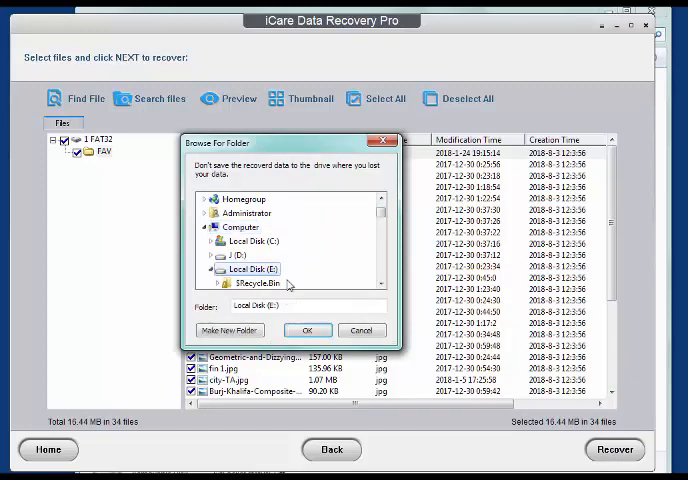
pyautogui.click(229, 330)
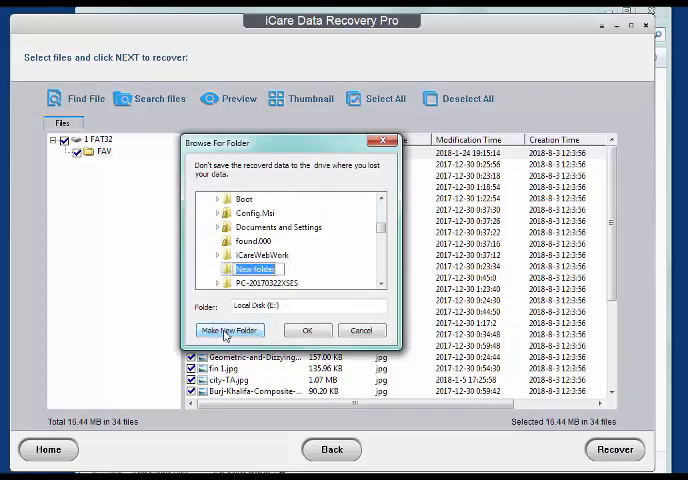
pyautogui.click(308, 330)
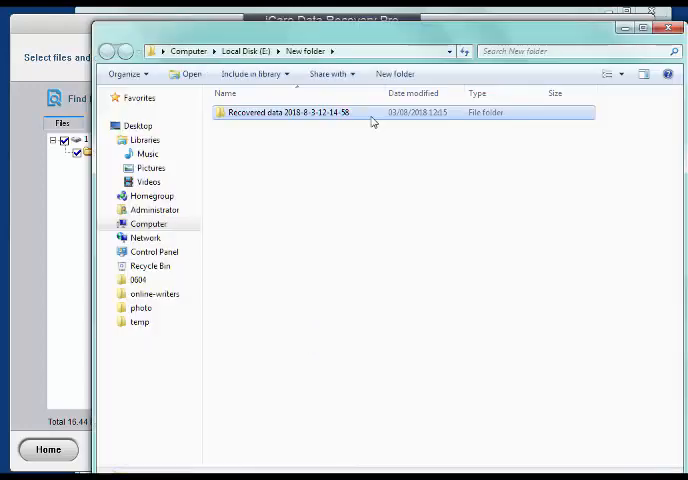
pyautogui.doubleClick(290, 112)
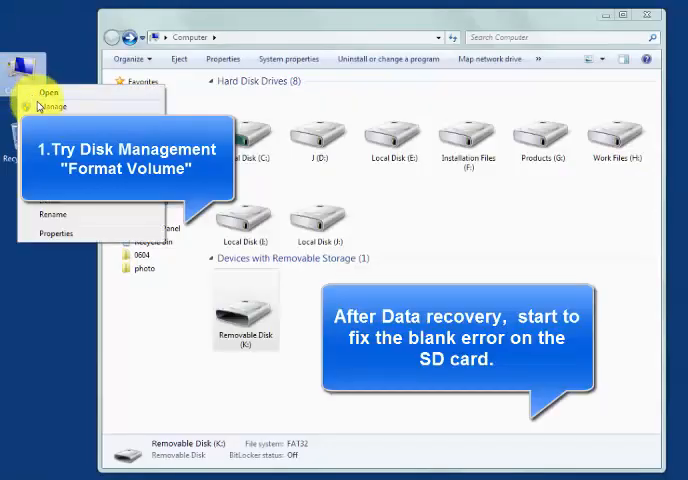
# Open Computer Management from the Computer icon and show Disk Management
pyautogui.click(53, 104)
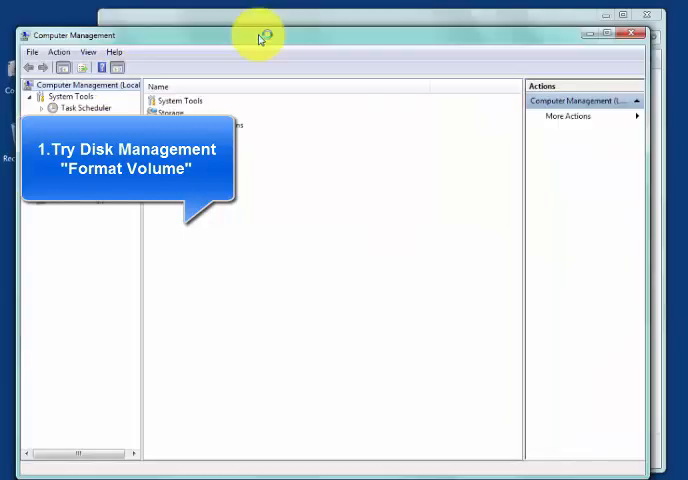
pyautogui.click(92, 188)
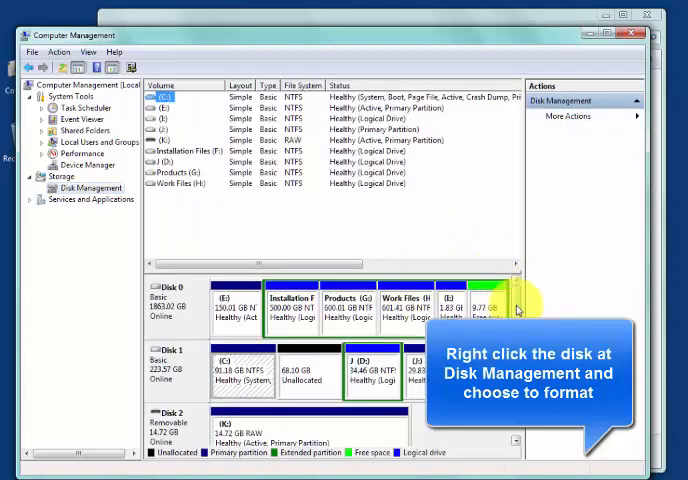
# Quick-format the 14.72 GB RAW K: partition as FAT32, accepting data loss
pyautogui.scroll(-3)
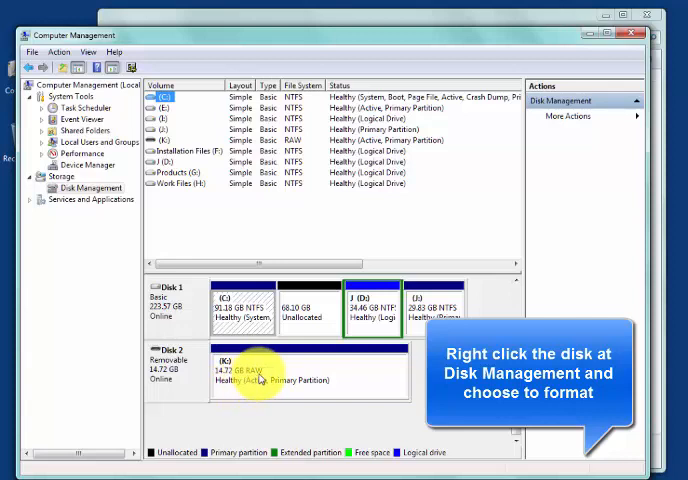
pyautogui.rightClick(310, 385)
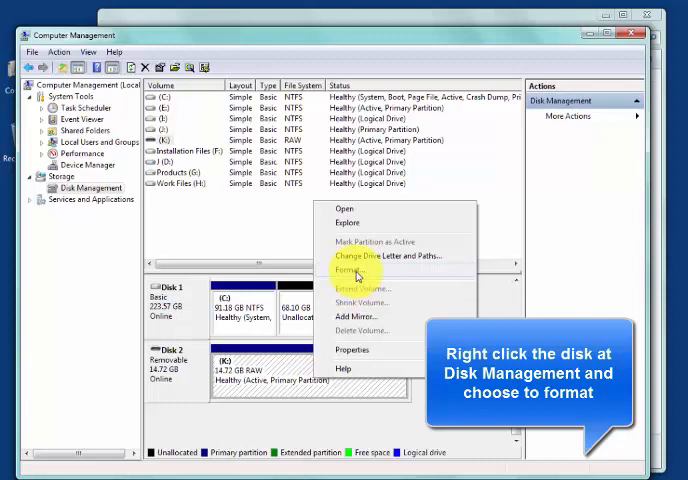
pyautogui.click(353, 263)
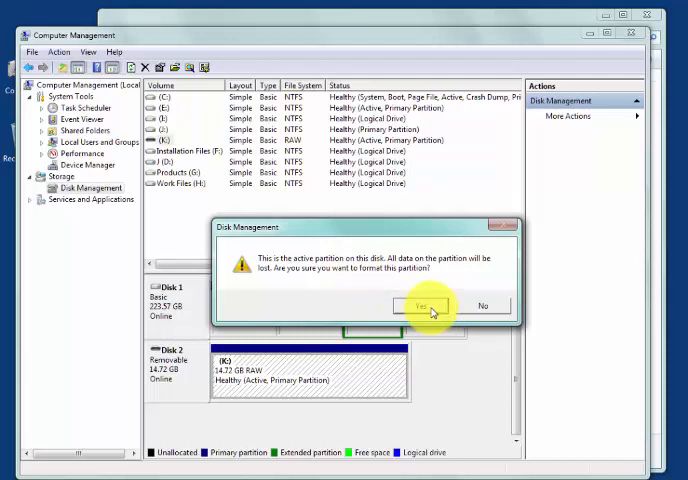
pyautogui.click(417, 306)
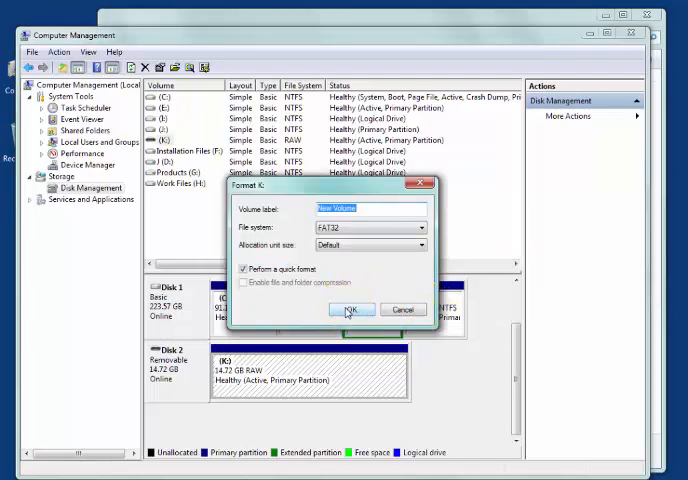
pyautogui.click(351, 309)
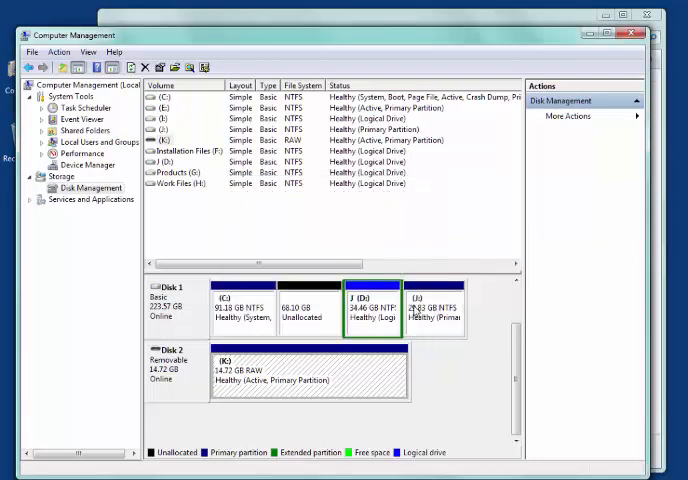
pyautogui.moveTo(378, 397)
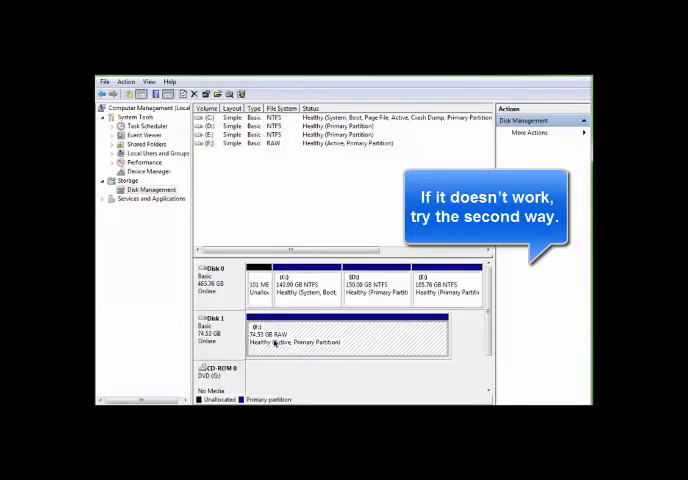
# Retry formatting the RAW F: partition as NTFS
pyautogui.rightClick(310, 335)
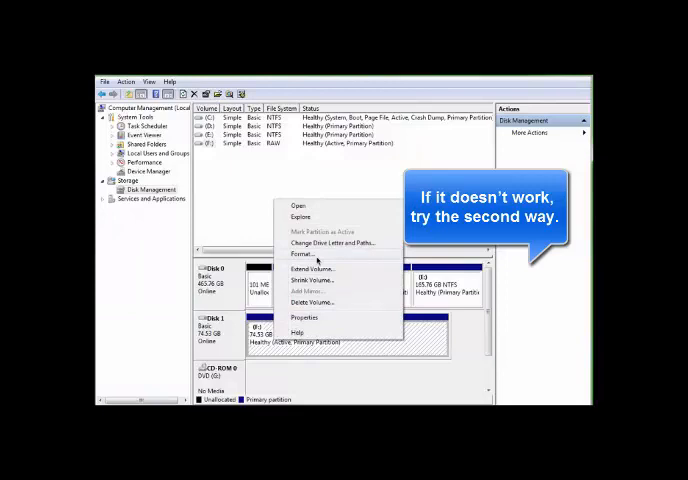
pyautogui.click(303, 243)
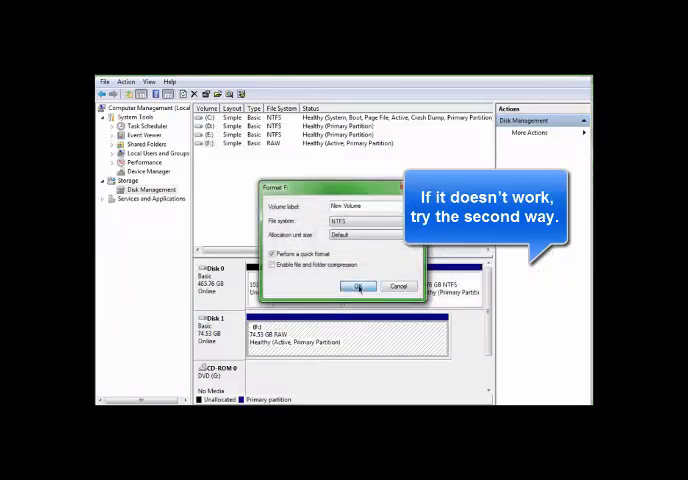
pyautogui.click(359, 286)
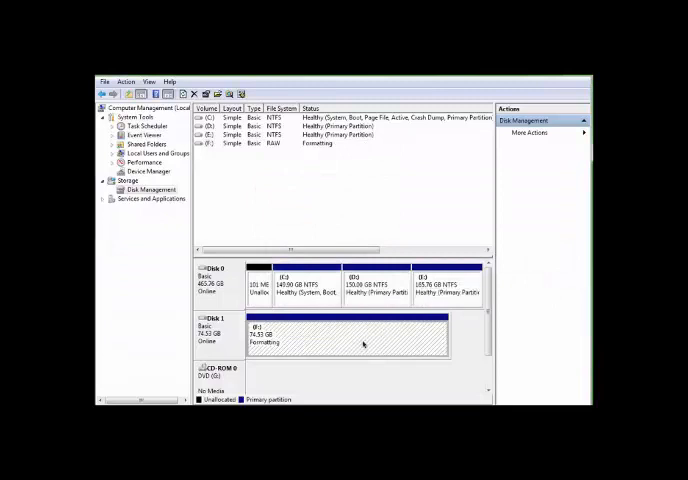
pyautogui.moveTo(366, 341)
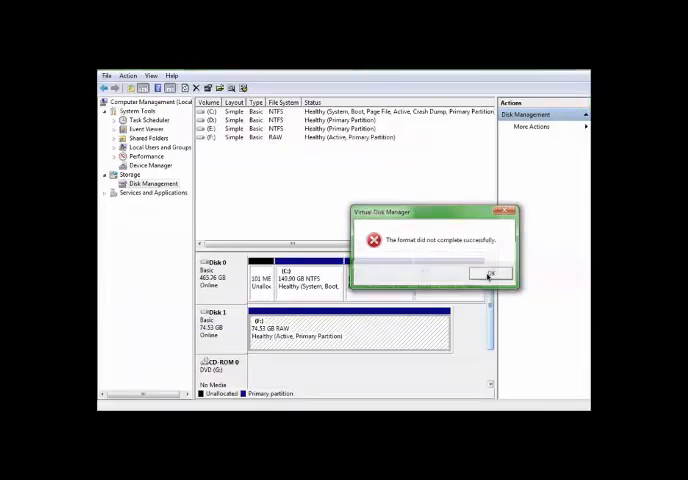
# Dismiss the format failure and delete the RAW F: volume
pyautogui.click(490, 274)
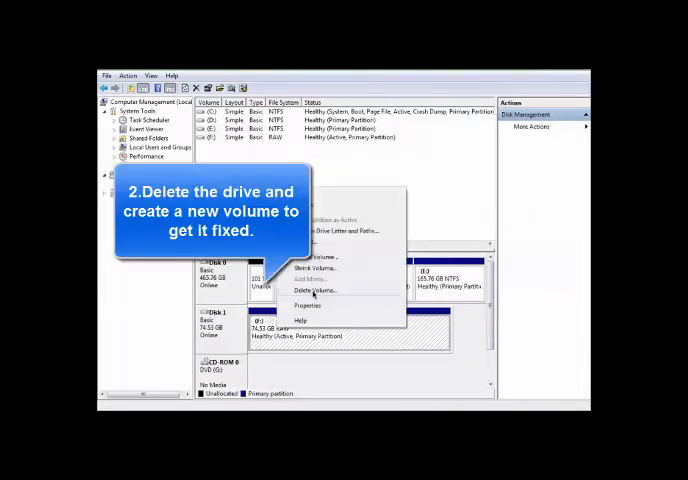
pyautogui.click(313, 290)
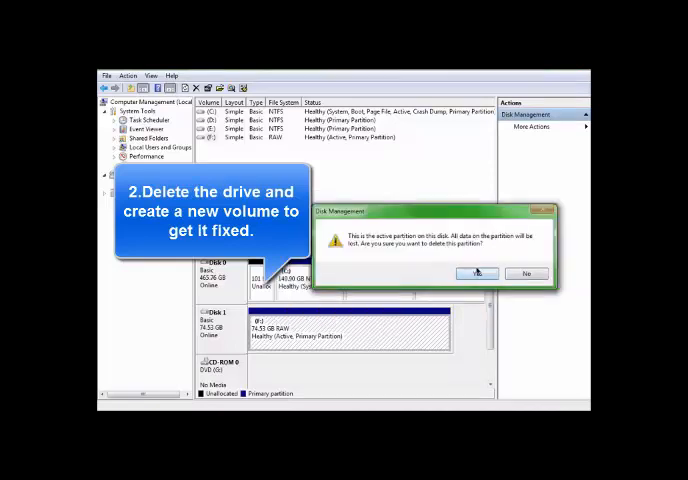
pyautogui.click(477, 273)
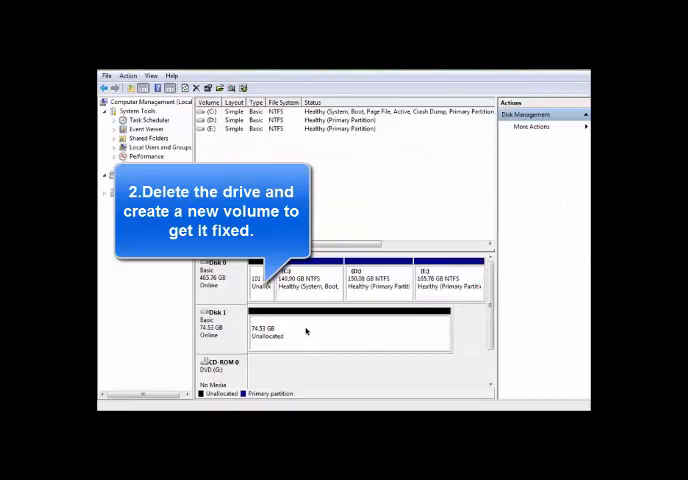
# Create a default-size simple volume F: on the unallocated space, quick-formatted as exFAT
pyautogui.rightClick(330, 335)
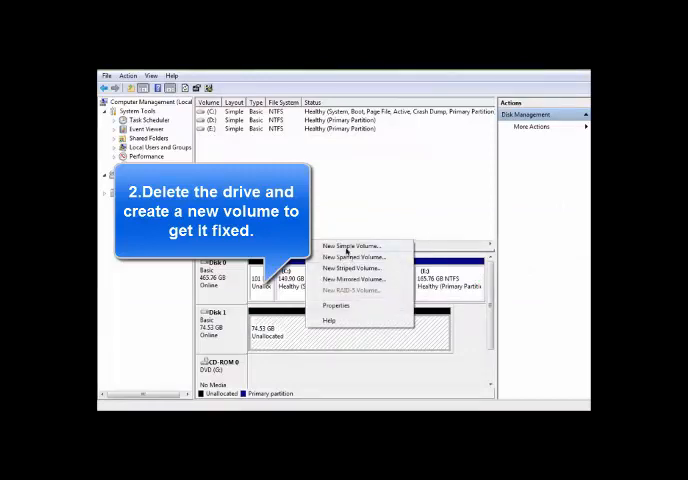
pyautogui.click(350, 246)
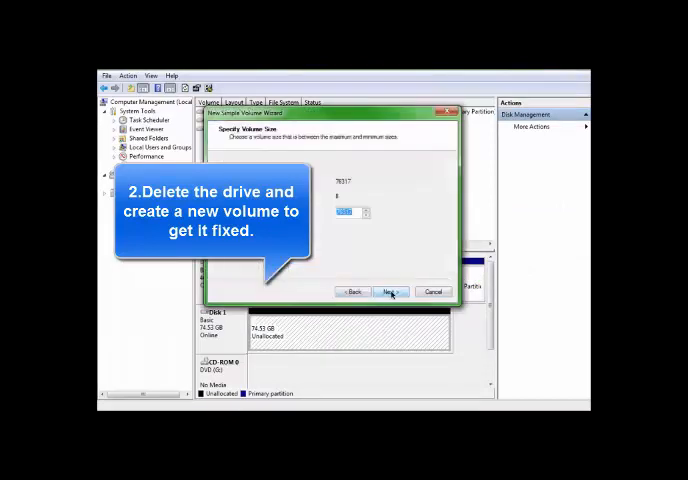
pyautogui.click(389, 291)
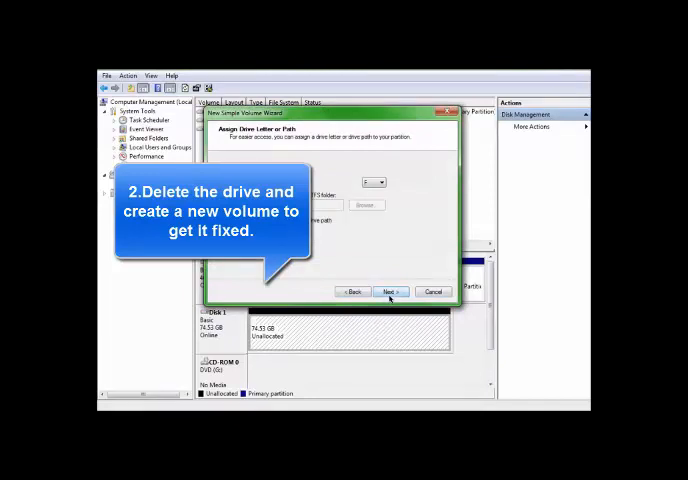
pyautogui.click(390, 291)
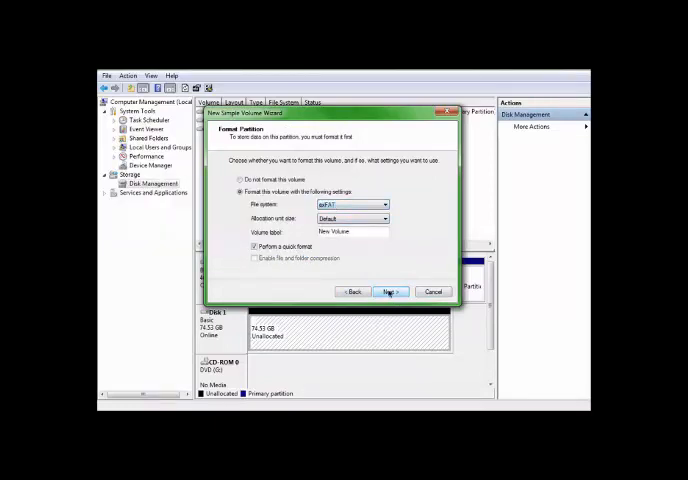
pyautogui.click(254, 247)
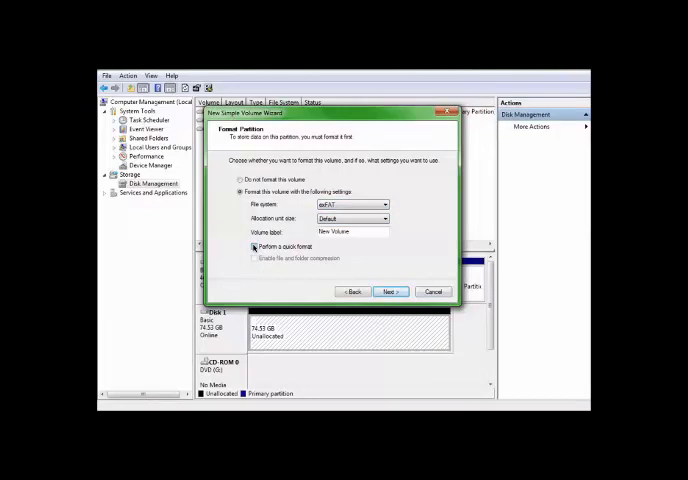
pyautogui.click(390, 291)
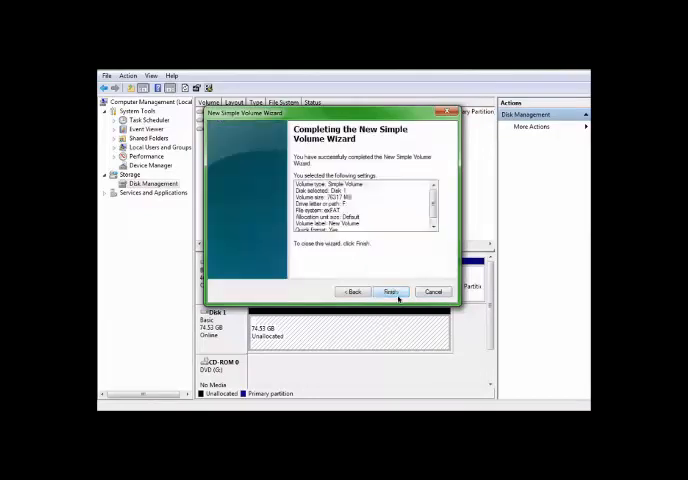
pyautogui.click(391, 291)
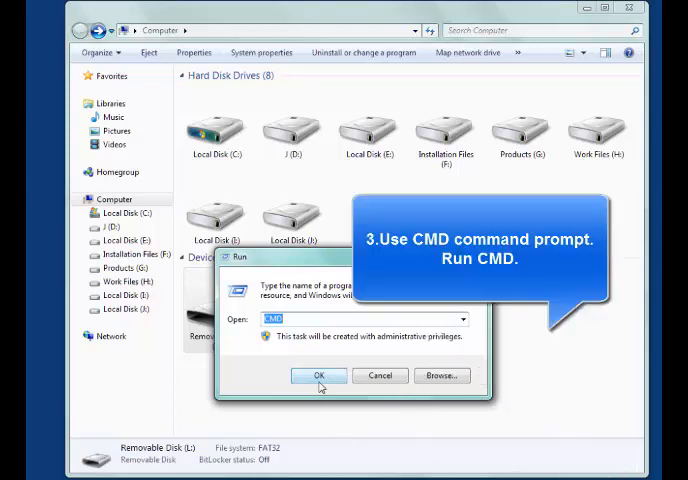
# Launch CMD as administrator from Run and move its window into view
pyautogui.click(319, 375)
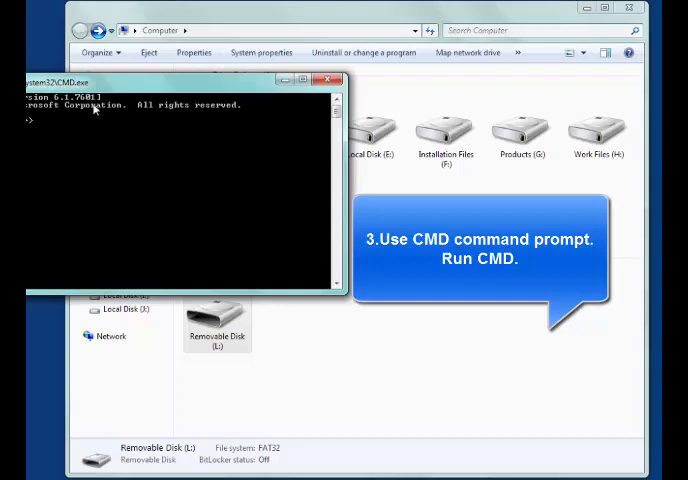
pyautogui.moveTo(200, 80); pyautogui.dragTo(370, 113)
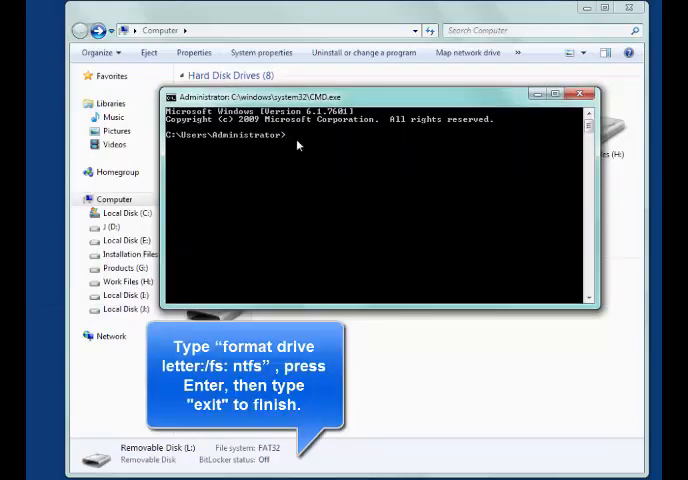
# Format drive L: as NTFS with 'format l:/fs:ntfs', then exit Command Prompt
pyautogui.write('format')
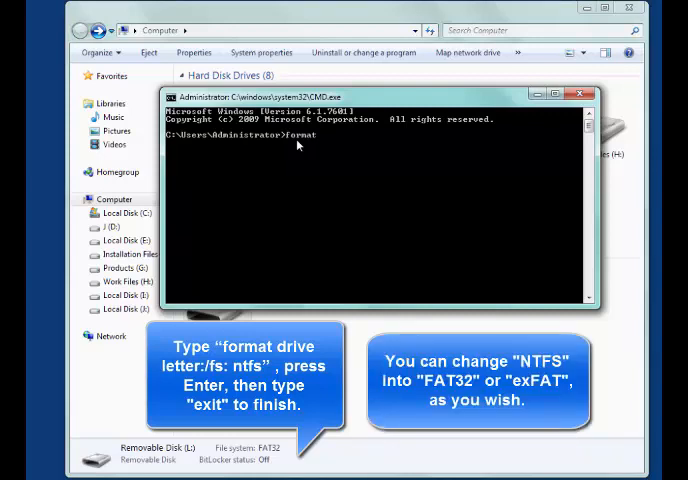
pyautogui.write('l:/')
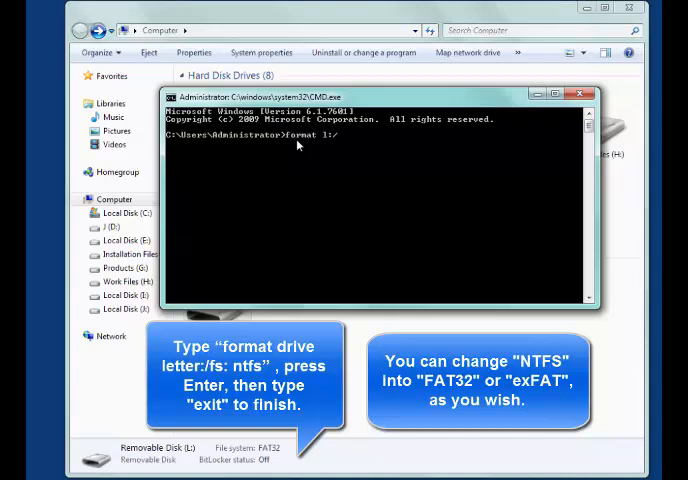
pyautogui.write('fs')
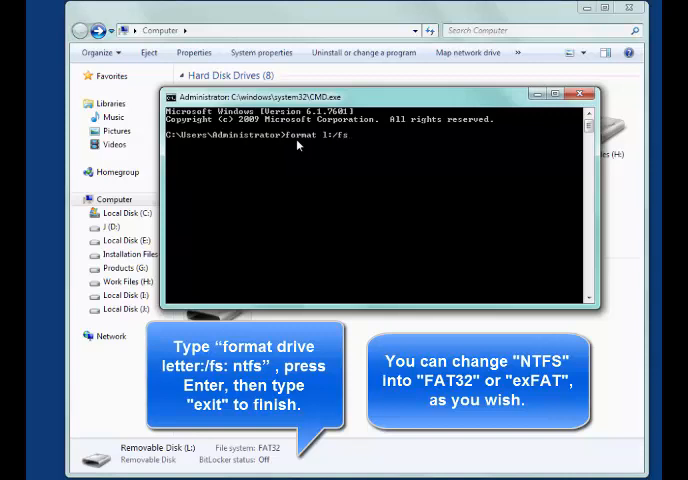
pyautogui.write('ntfs')
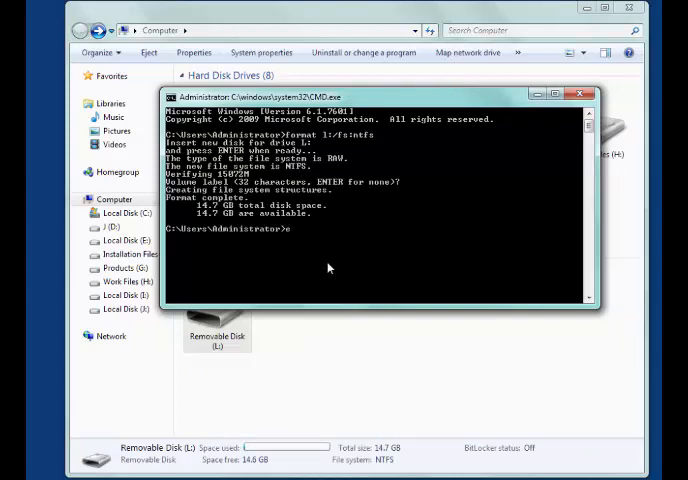
pyautogui.write('exit')
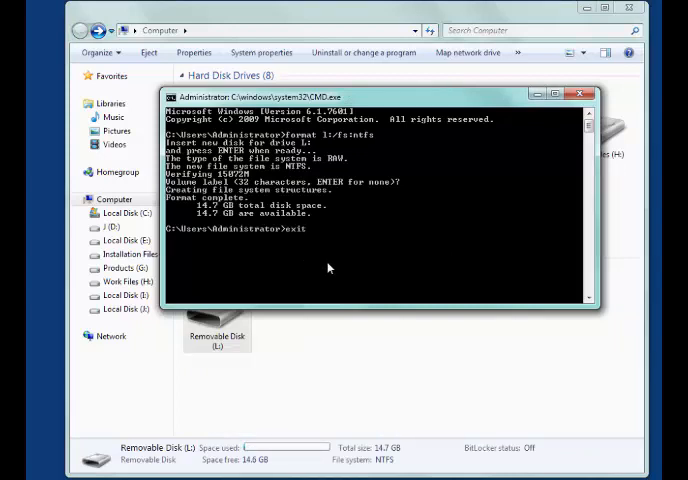
pyautogui.click(584, 94)
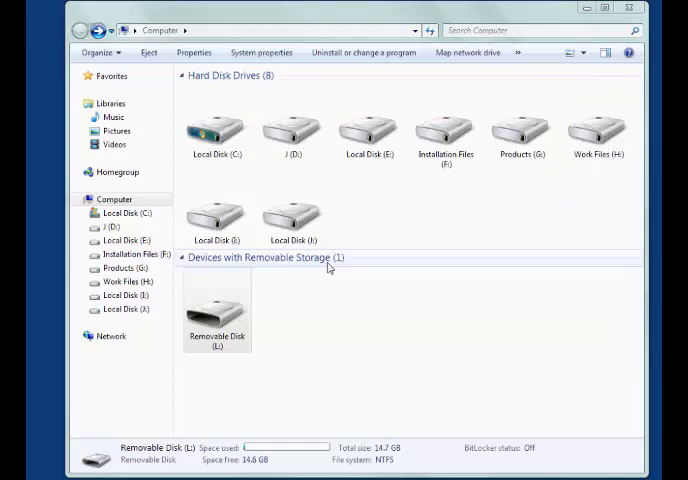
# Select Removable Disk (L:), showing NTFS and 14.7 GB total, and open it
pyautogui.click(217, 310)
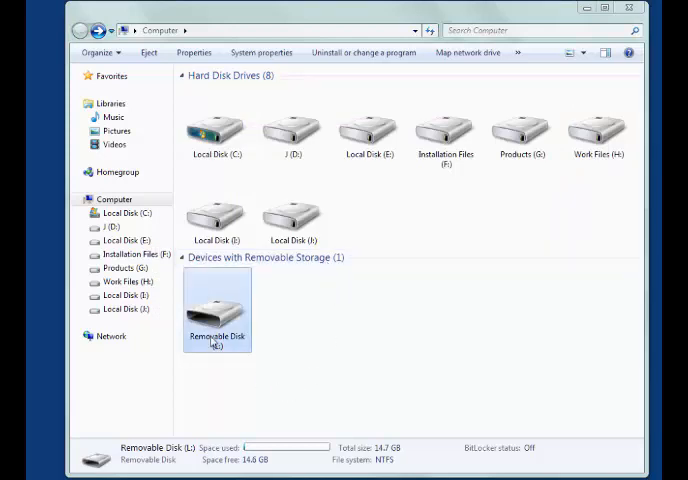
pyautogui.doubleClick(217, 307)
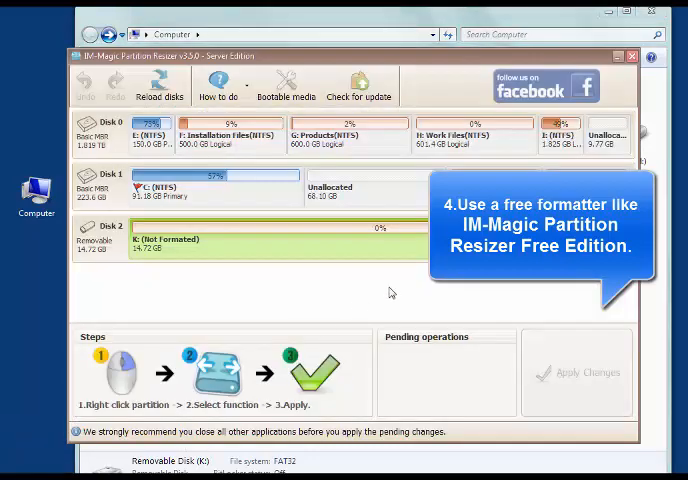
pyautogui.moveTo(351, 252)
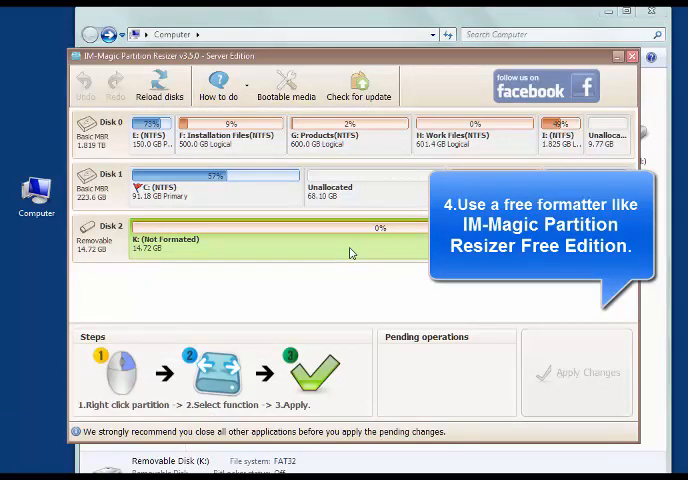
# Queue a quick NTFS Format Partition on the unformatted K: partition of Disk 2
pyautogui.rightClick(350, 230)
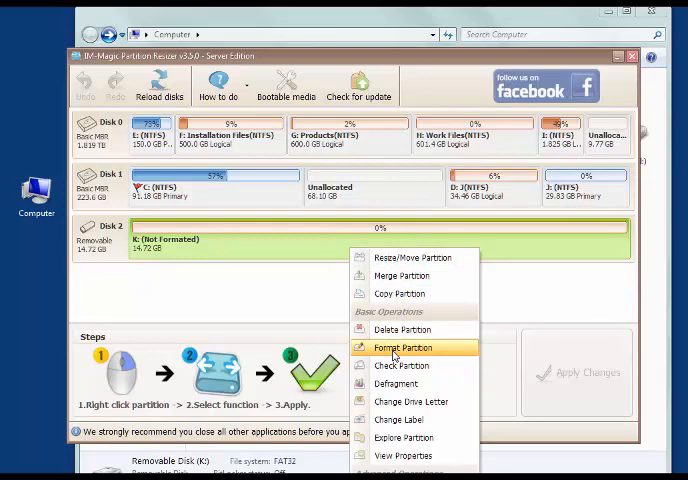
pyautogui.click(403, 347)
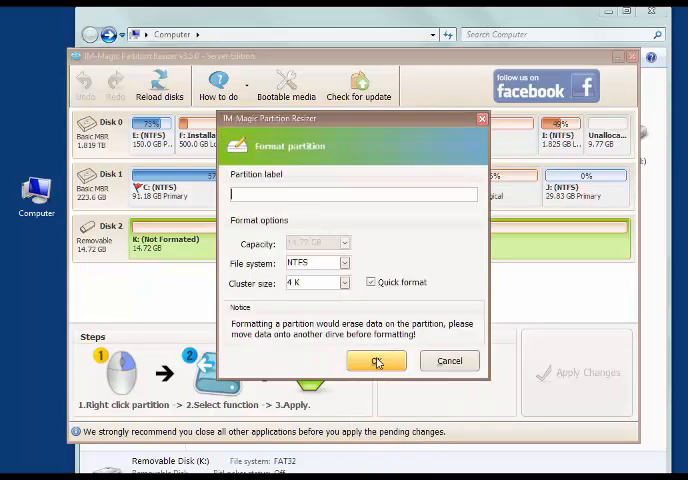
pyautogui.click(376, 361)
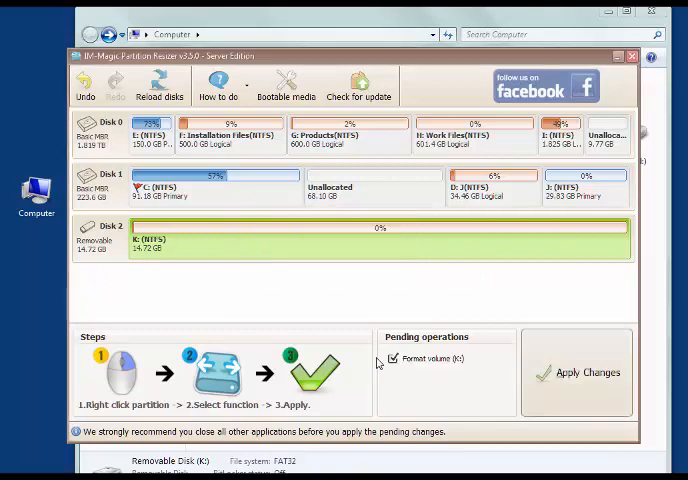
# Apply and commit the pending NTFS format of K:, then dismiss the success message
pyautogui.click(576, 372)
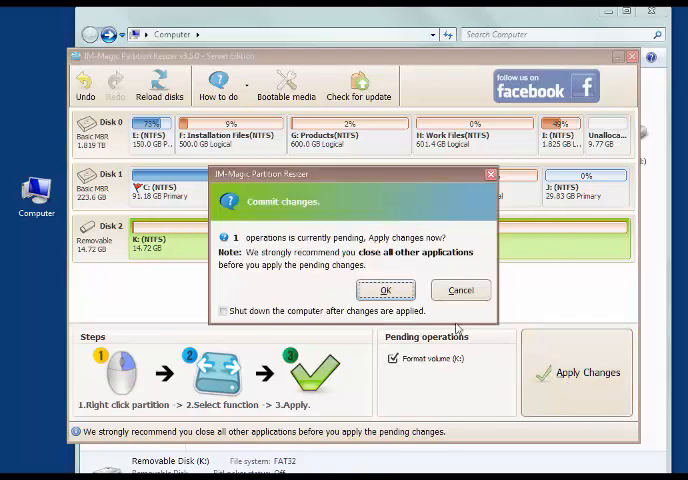
pyautogui.click(386, 290)
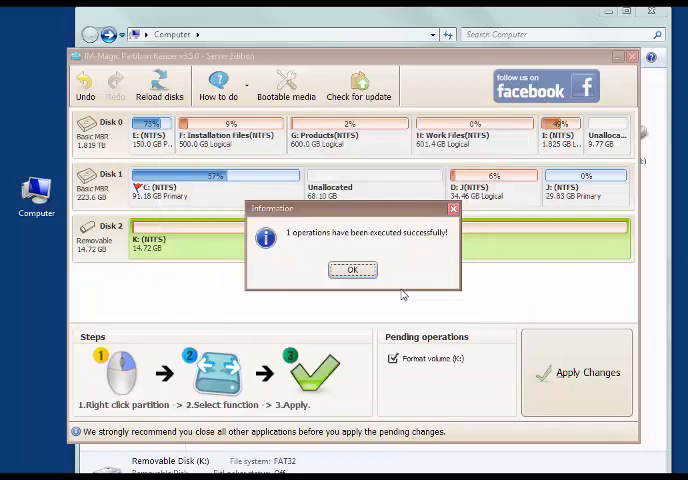
pyautogui.click(352, 269)
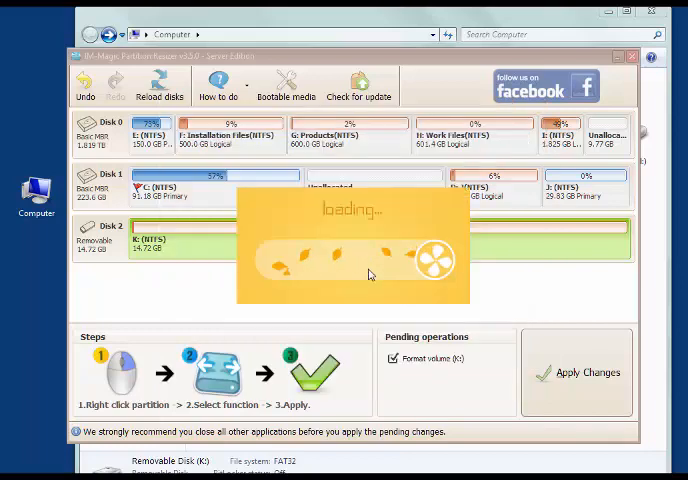